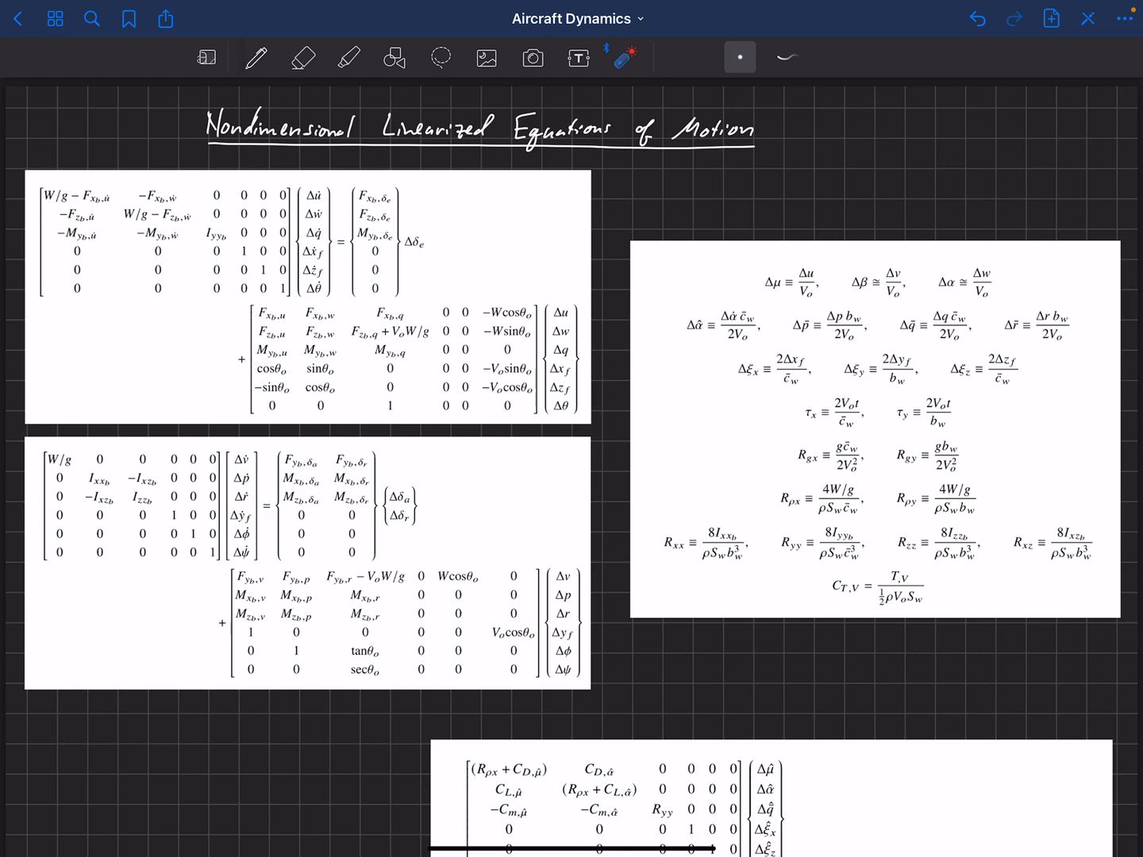
Step: Place the pasted dimensional matrix images onto the lecture page
click(274, 333)
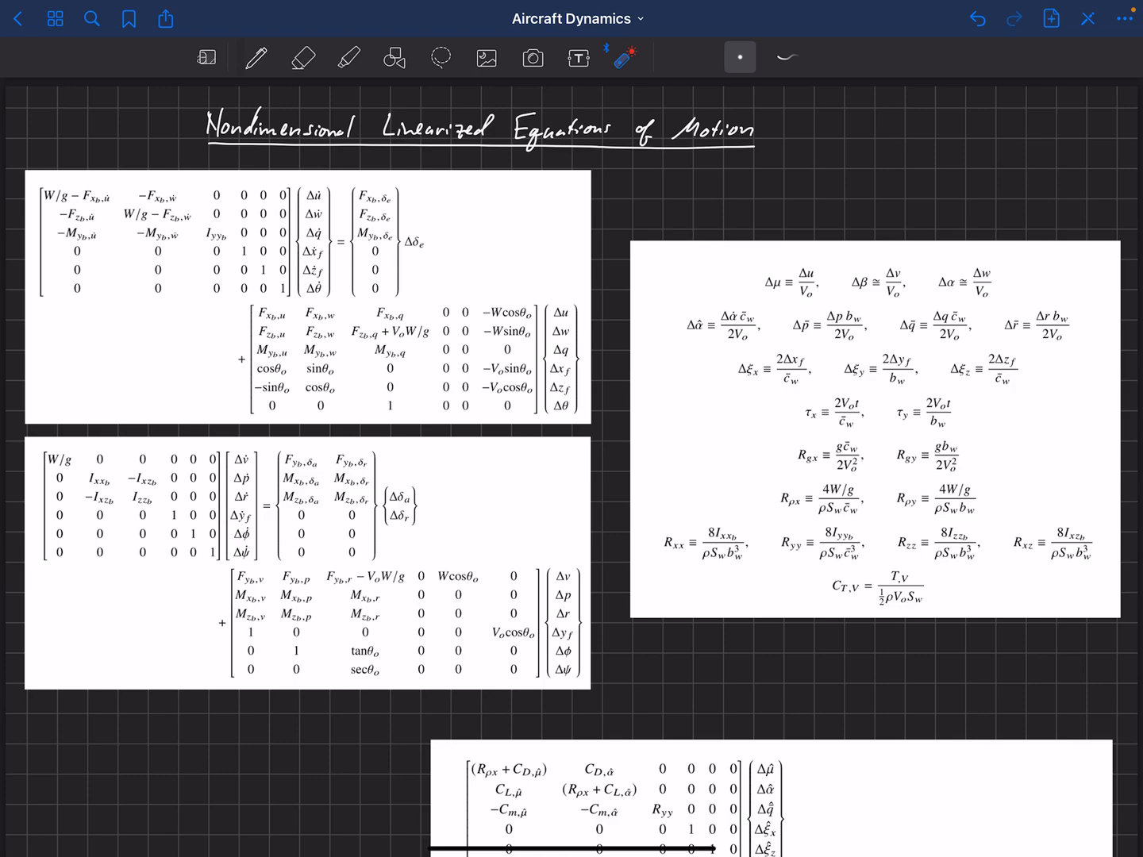
click(312, 198)
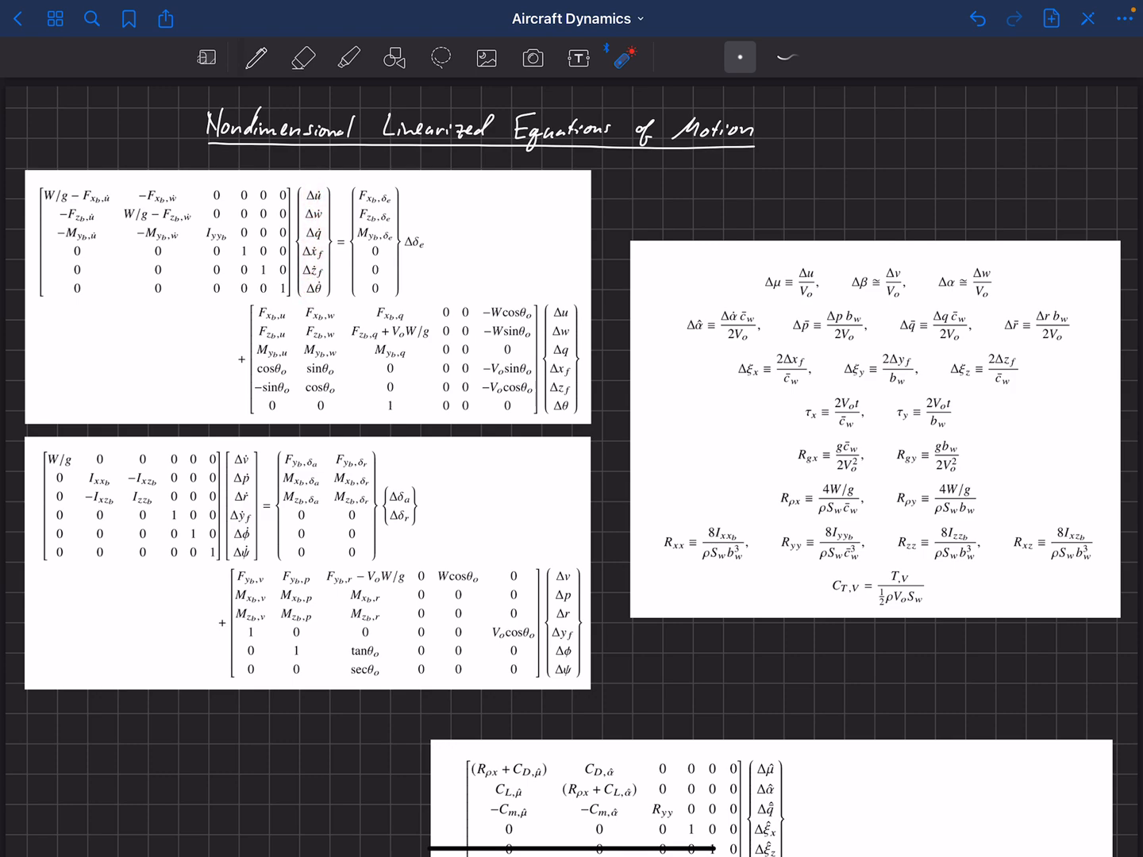
click(554, 317)
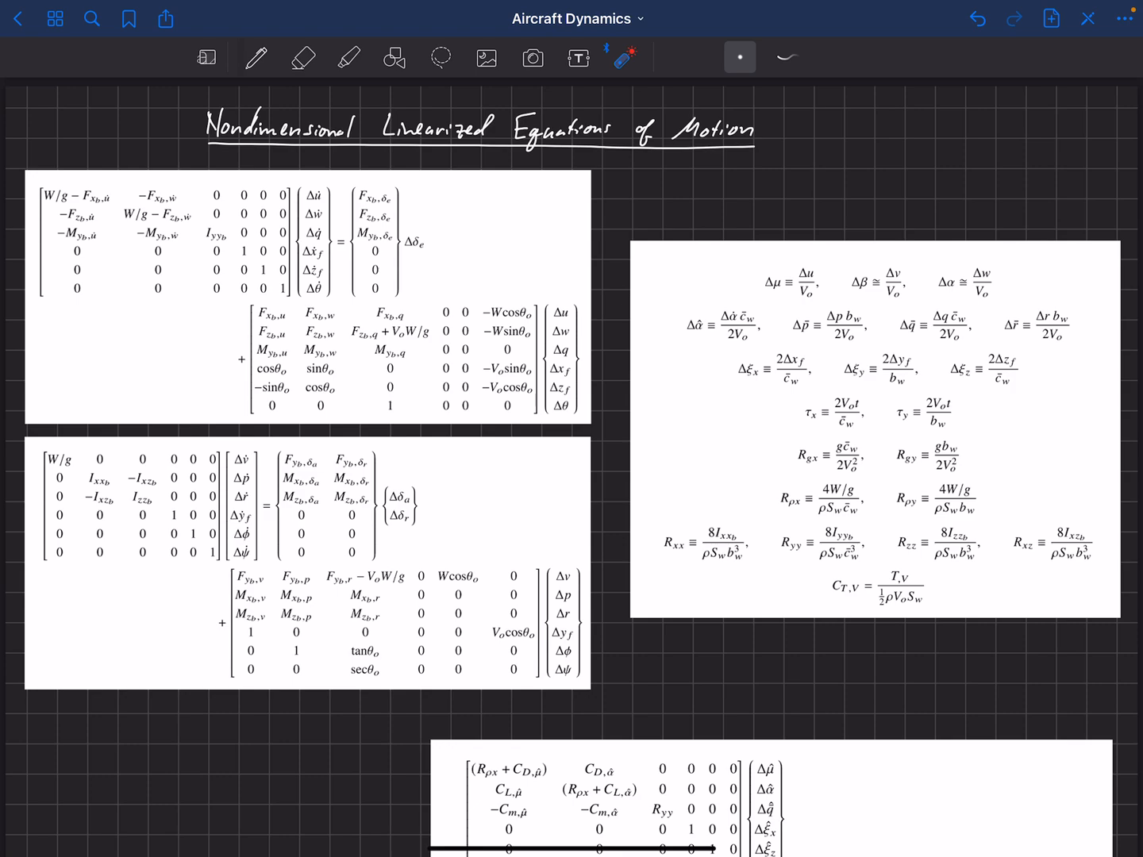
click(802, 295)
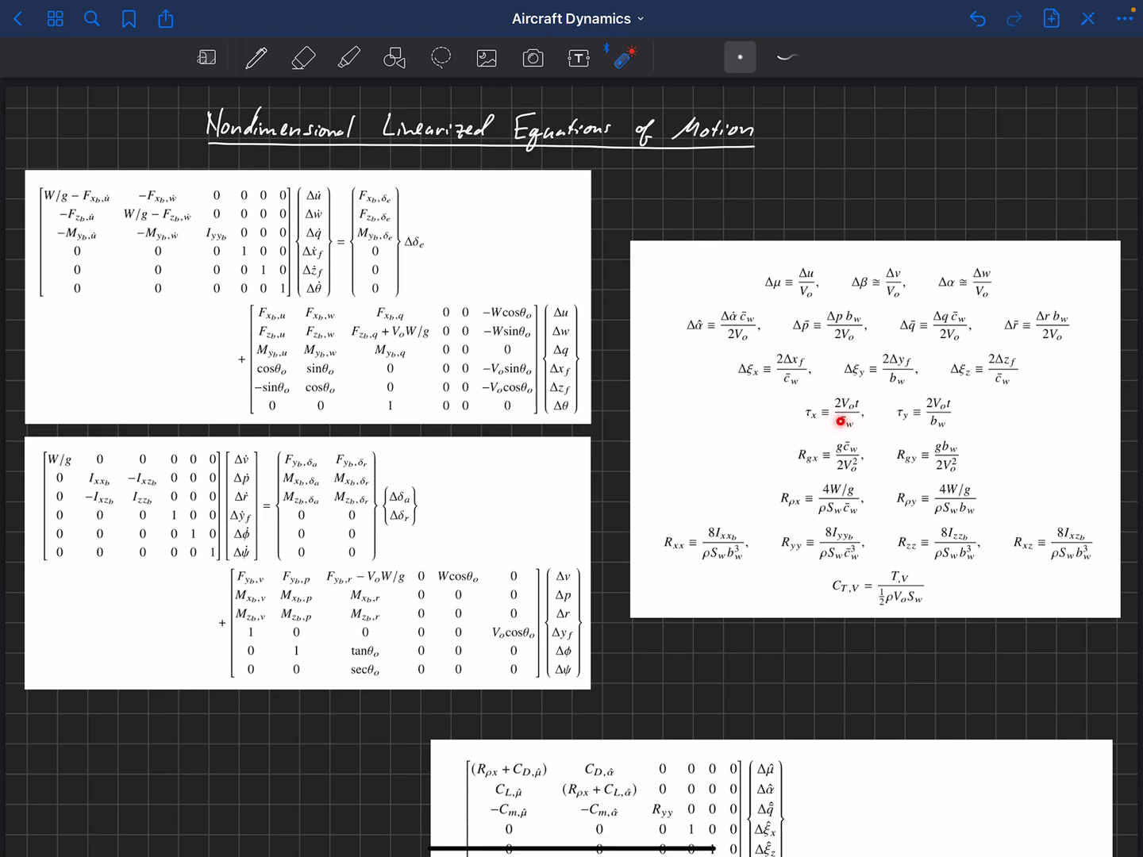
mouse_move(805, 413)
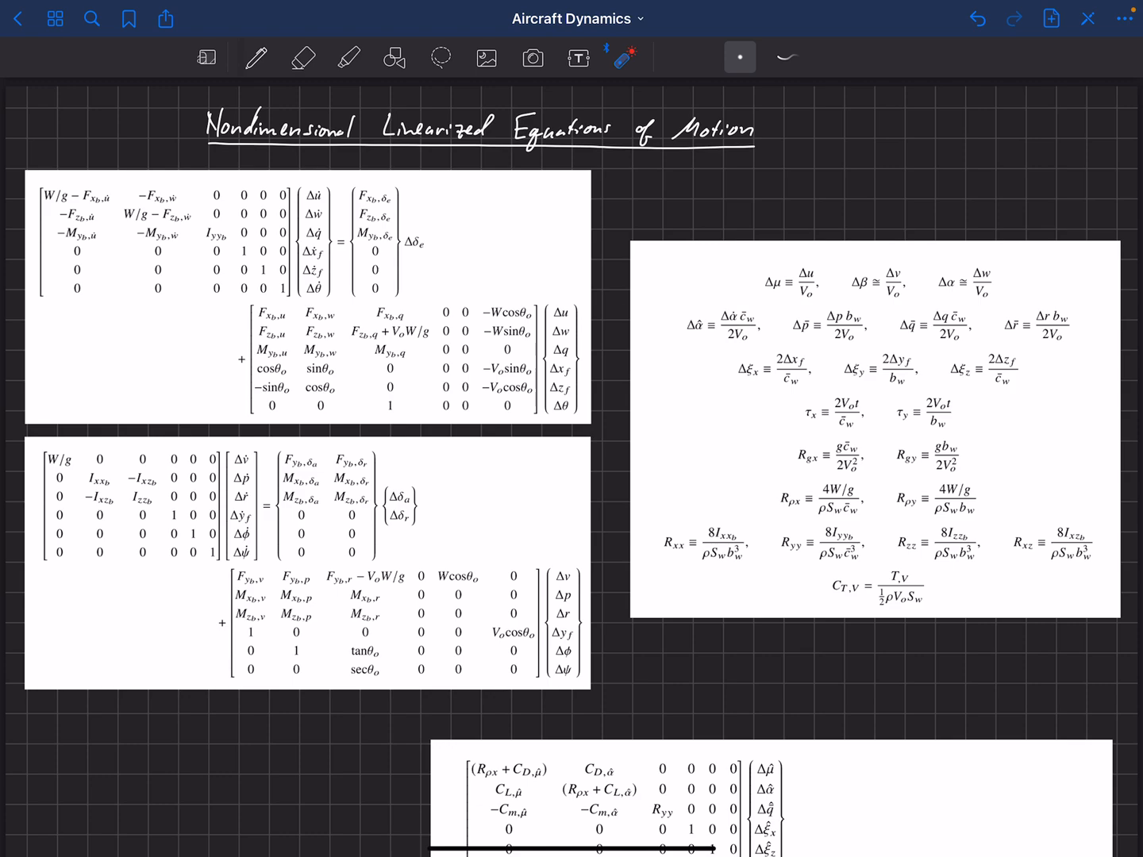
Step: Point out entries of the longitudinal matrix with the laser pointer
click(808, 412)
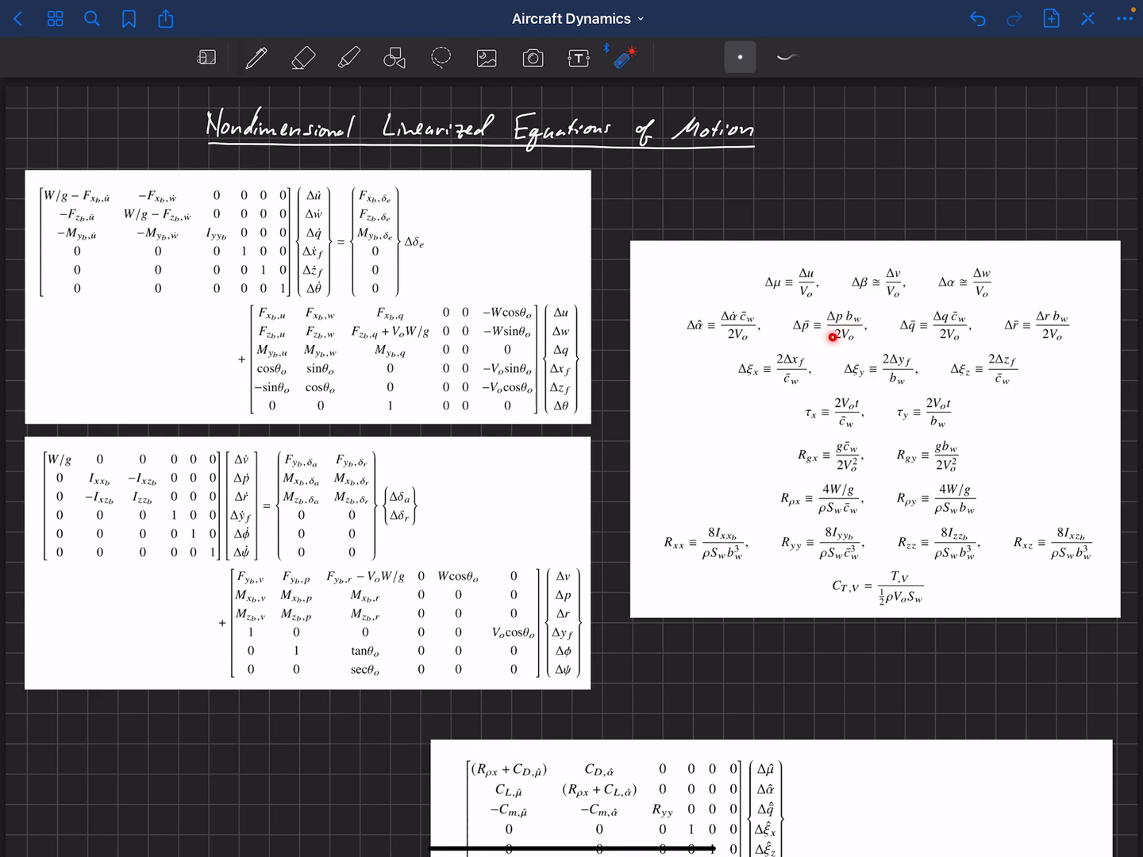
mouse_move(944, 319)
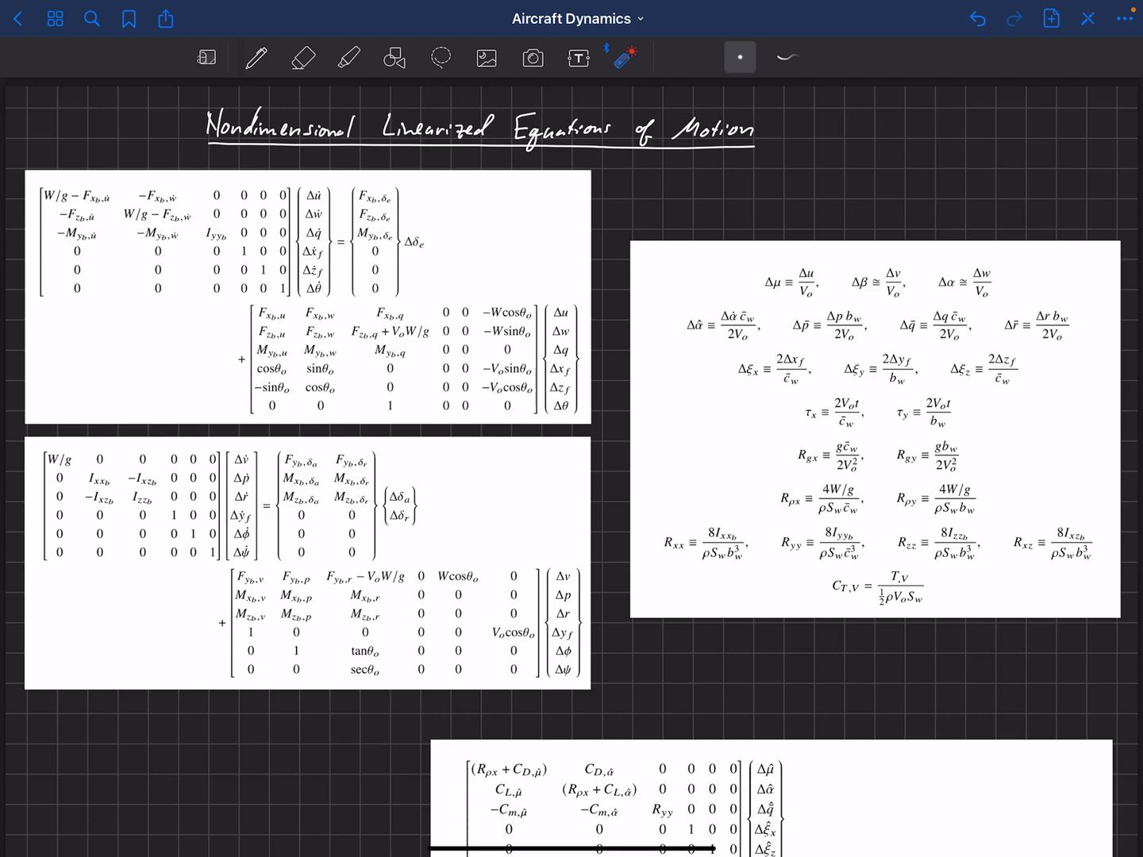
click(798, 362)
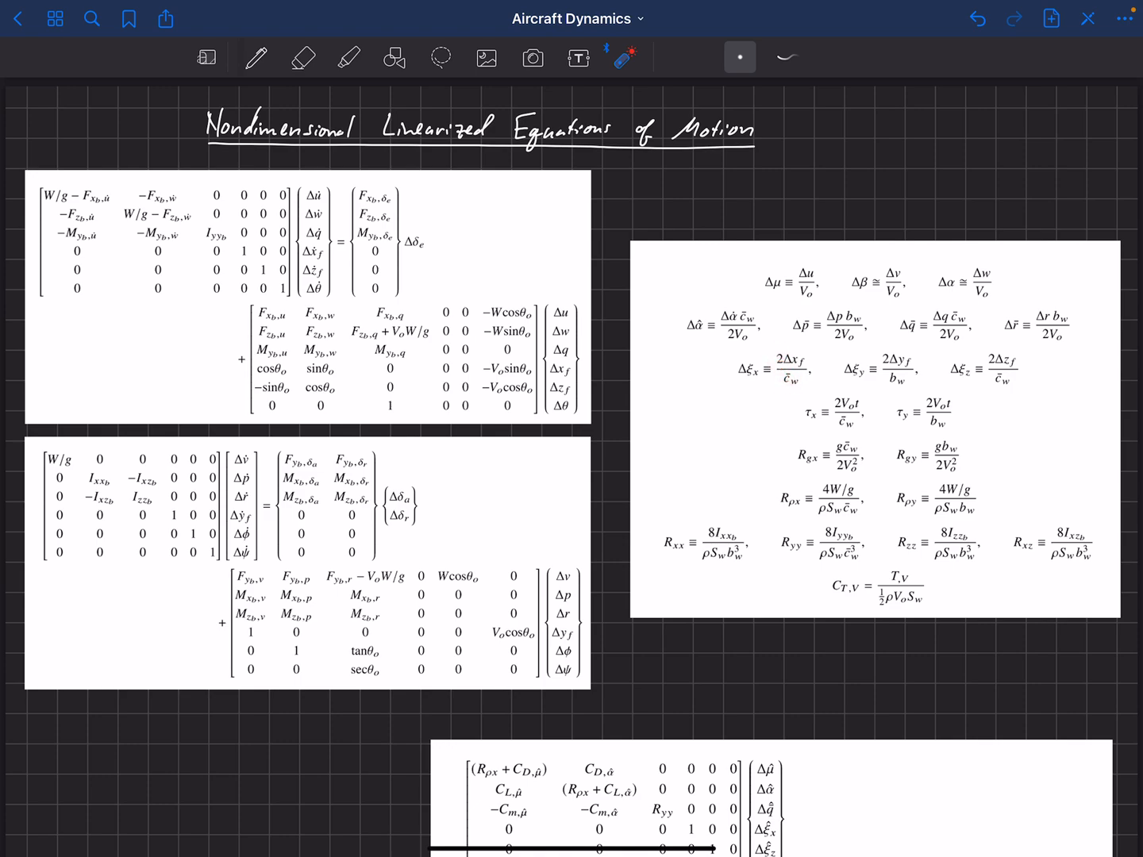
click(877, 353)
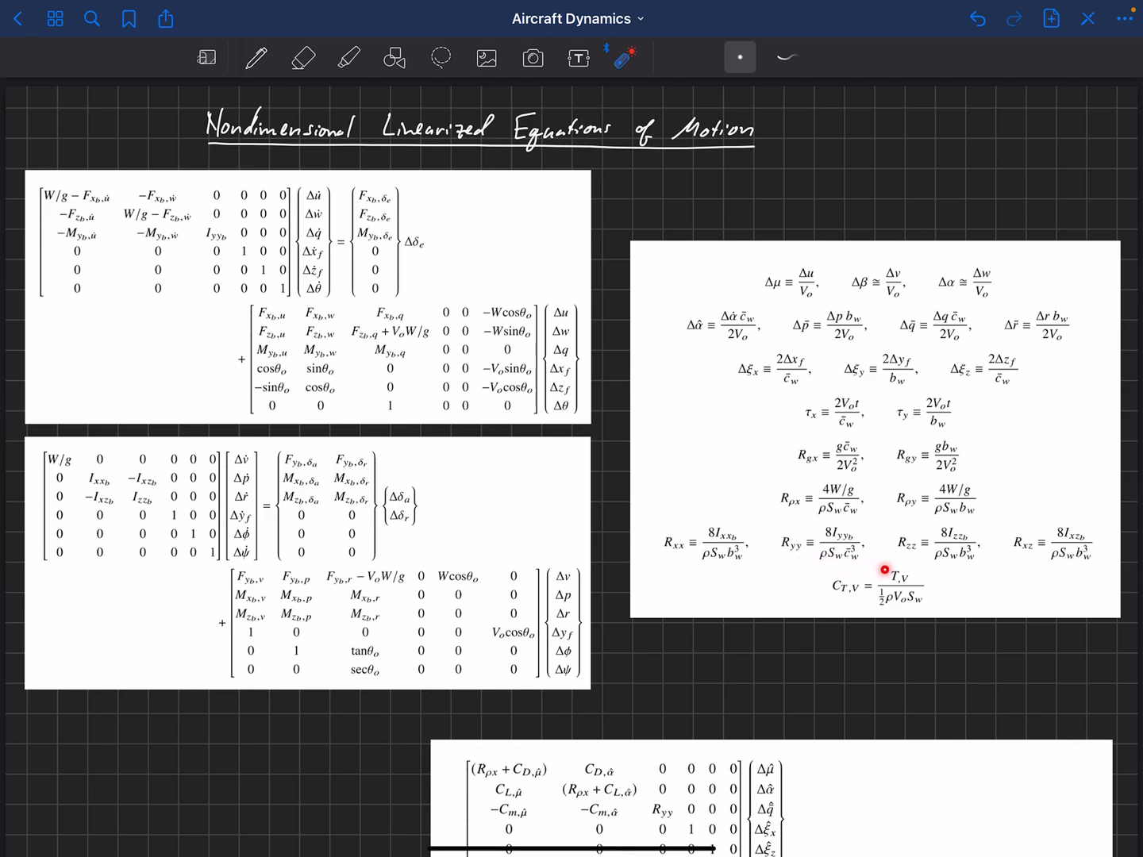
mouse_move(951, 568)
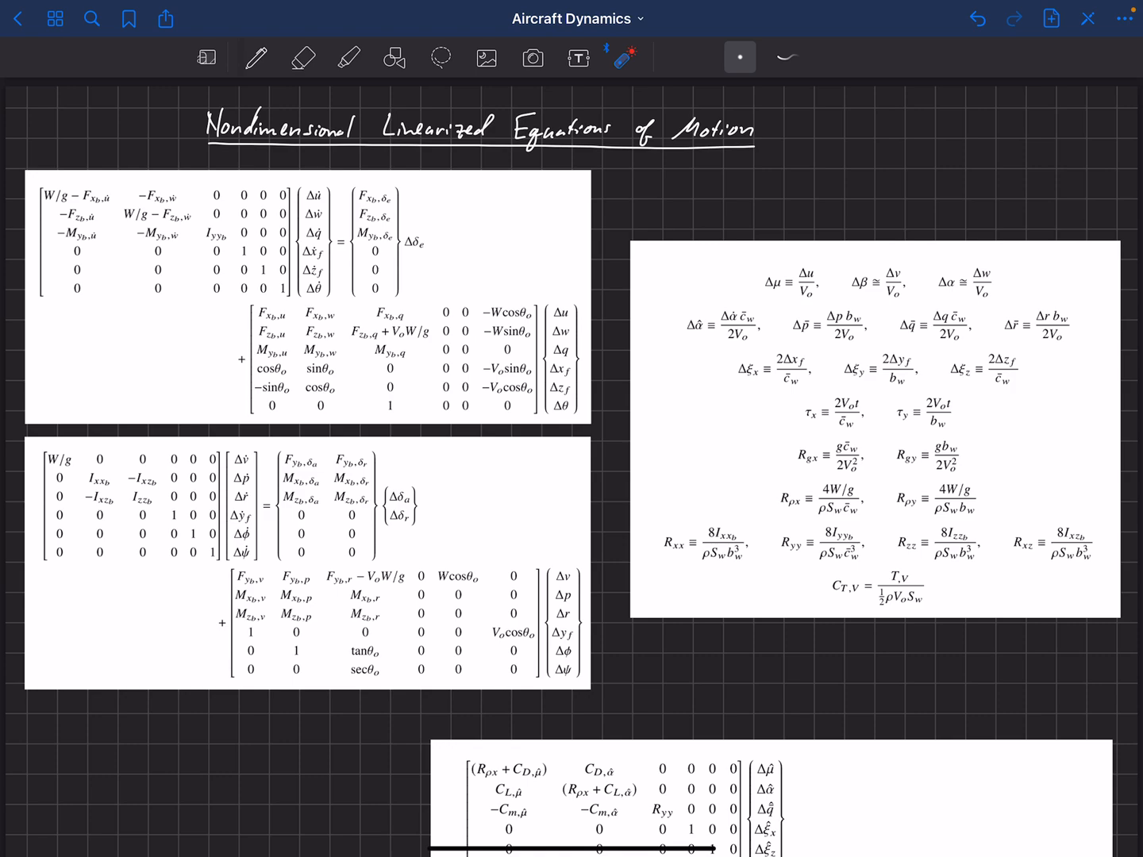
Step: Underline the handwritten 'Longitudinal' and 'Lateral' headings with the pen
click(320, 279)
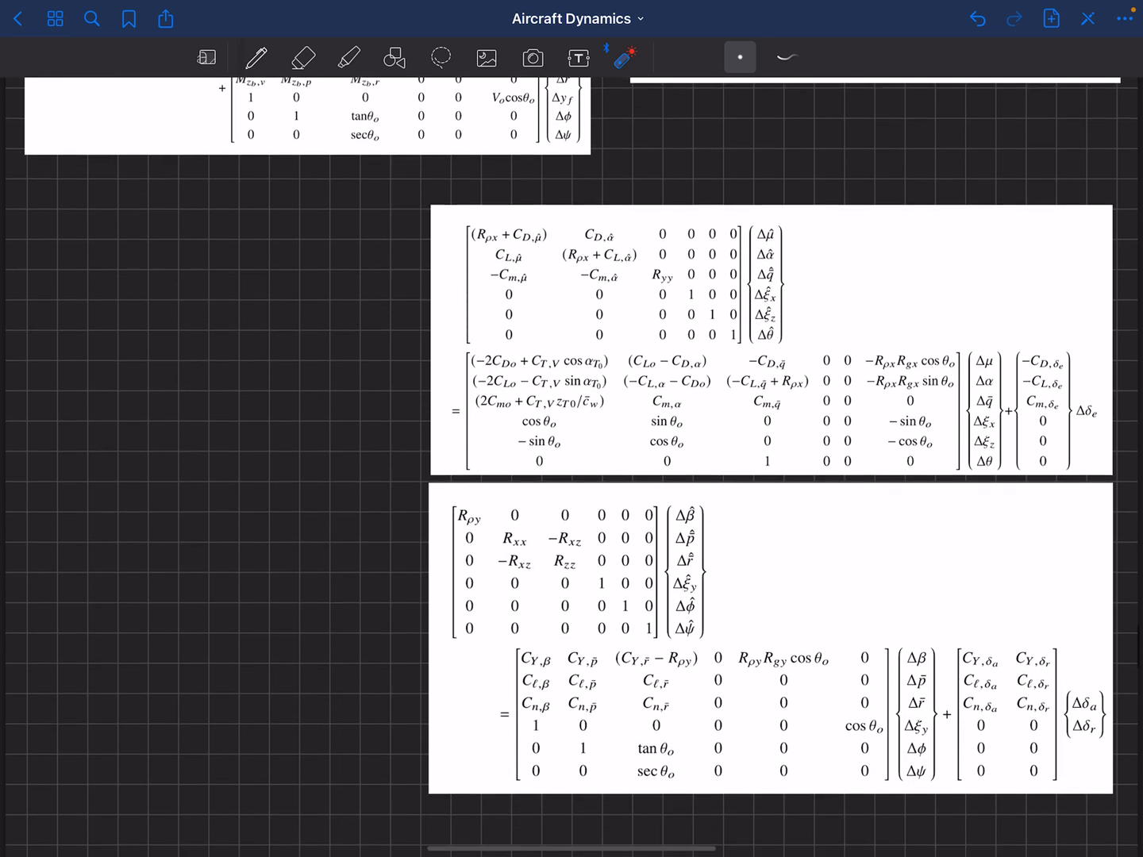
scroll(down, 3)
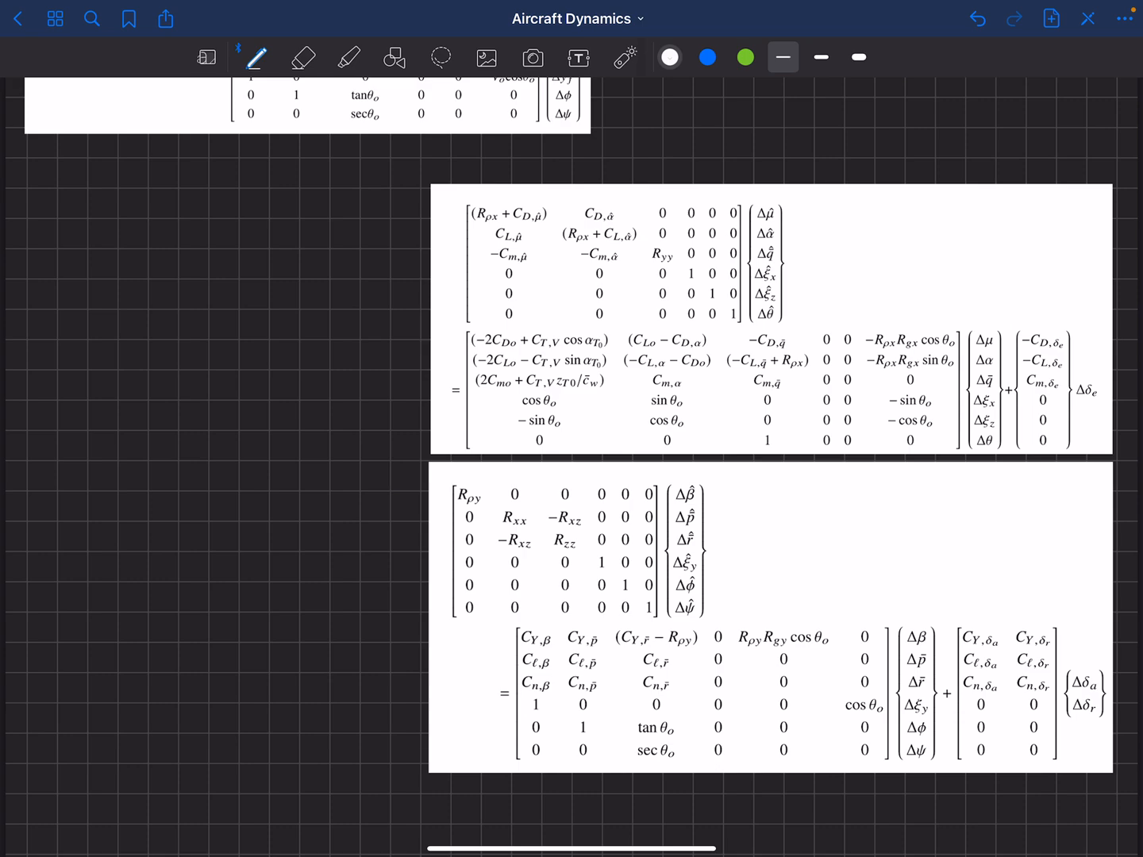
drag(197, 262, 218, 290)
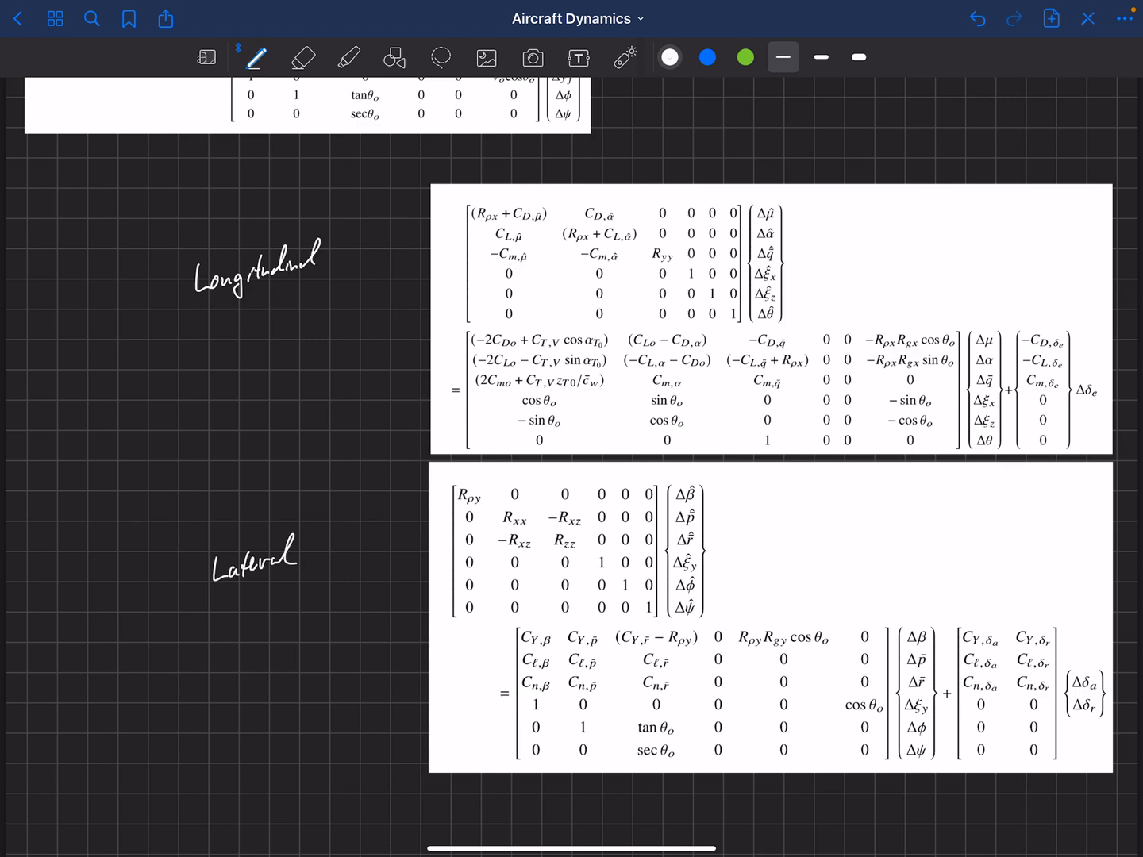
drag(212, 312, 314, 270)
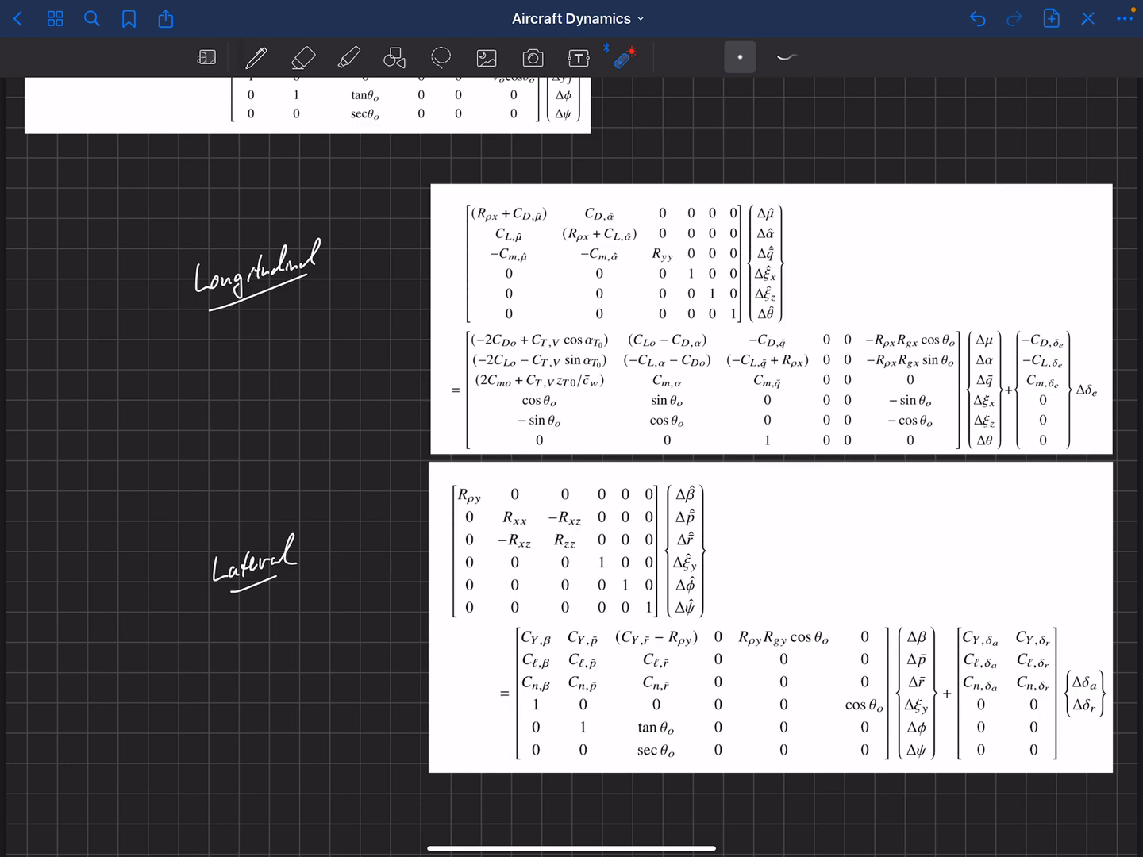
click(919, 684)
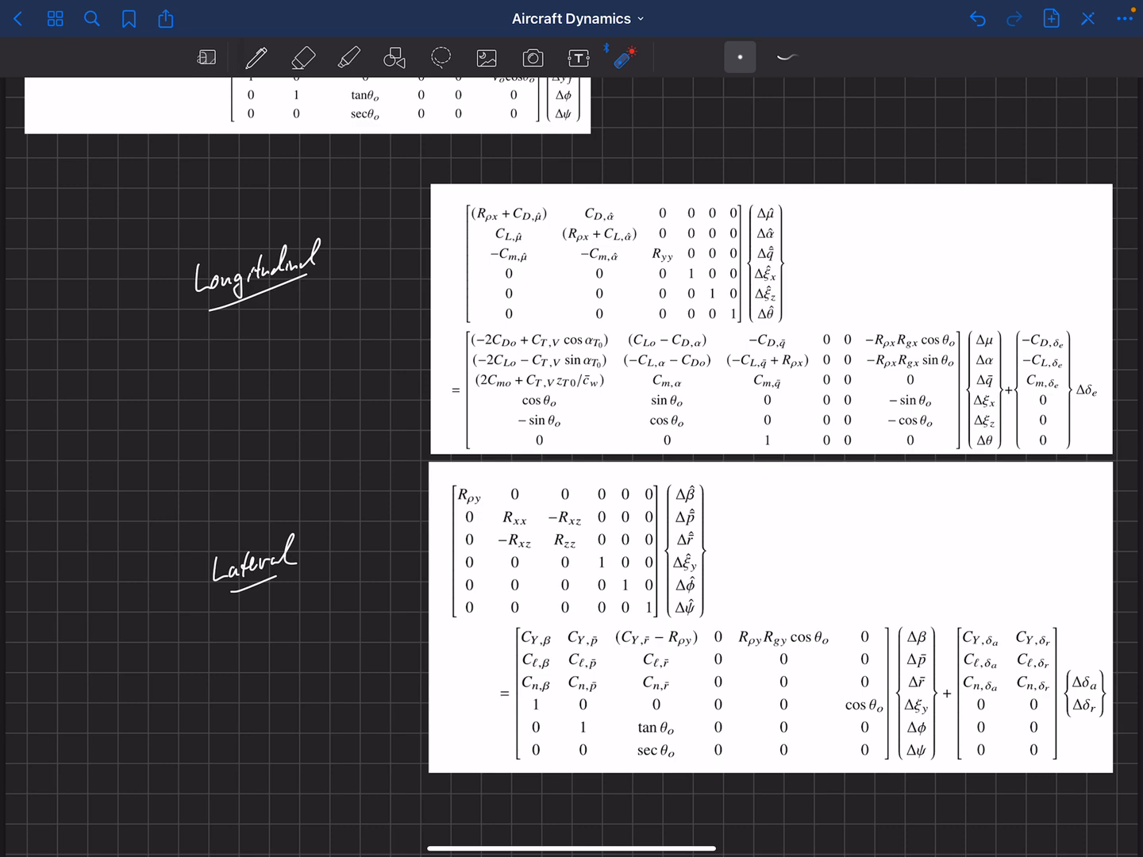
click(651, 333)
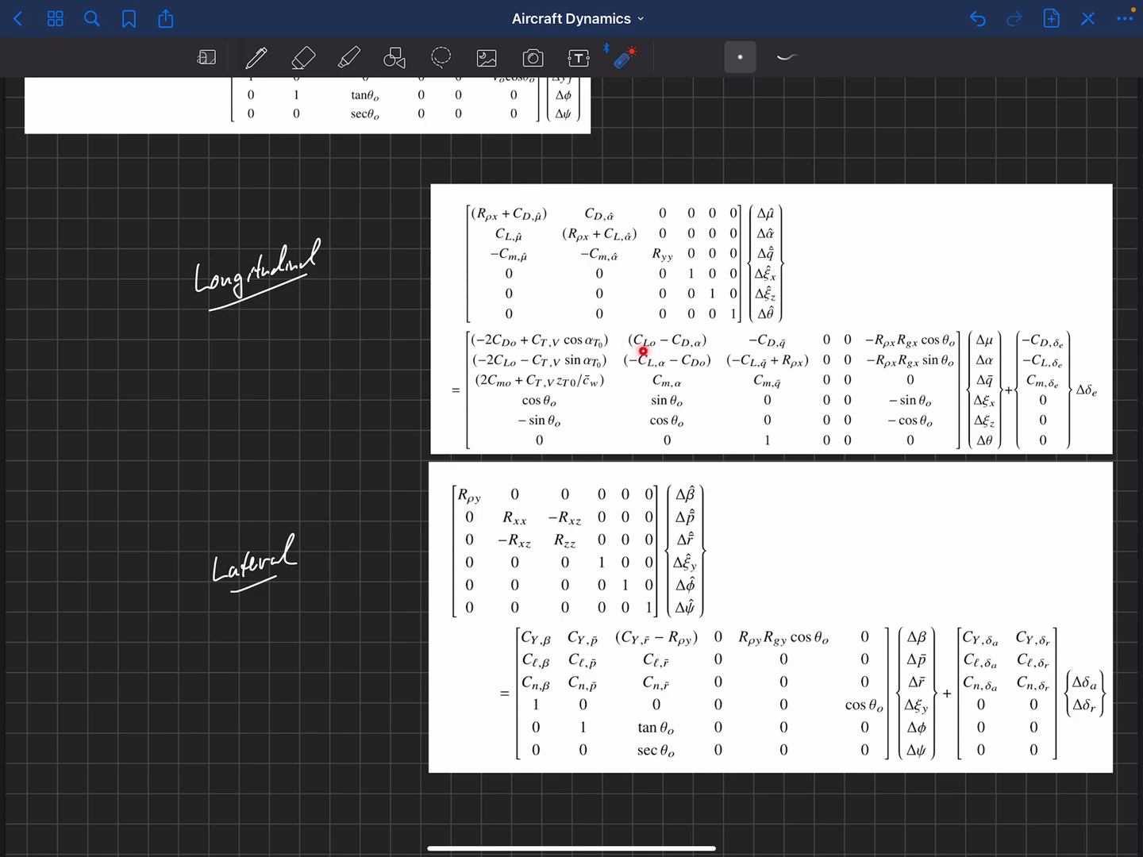
Step: Scroll to the dimensional matrices and point at the first force derivative entry
scroll(down, 3)
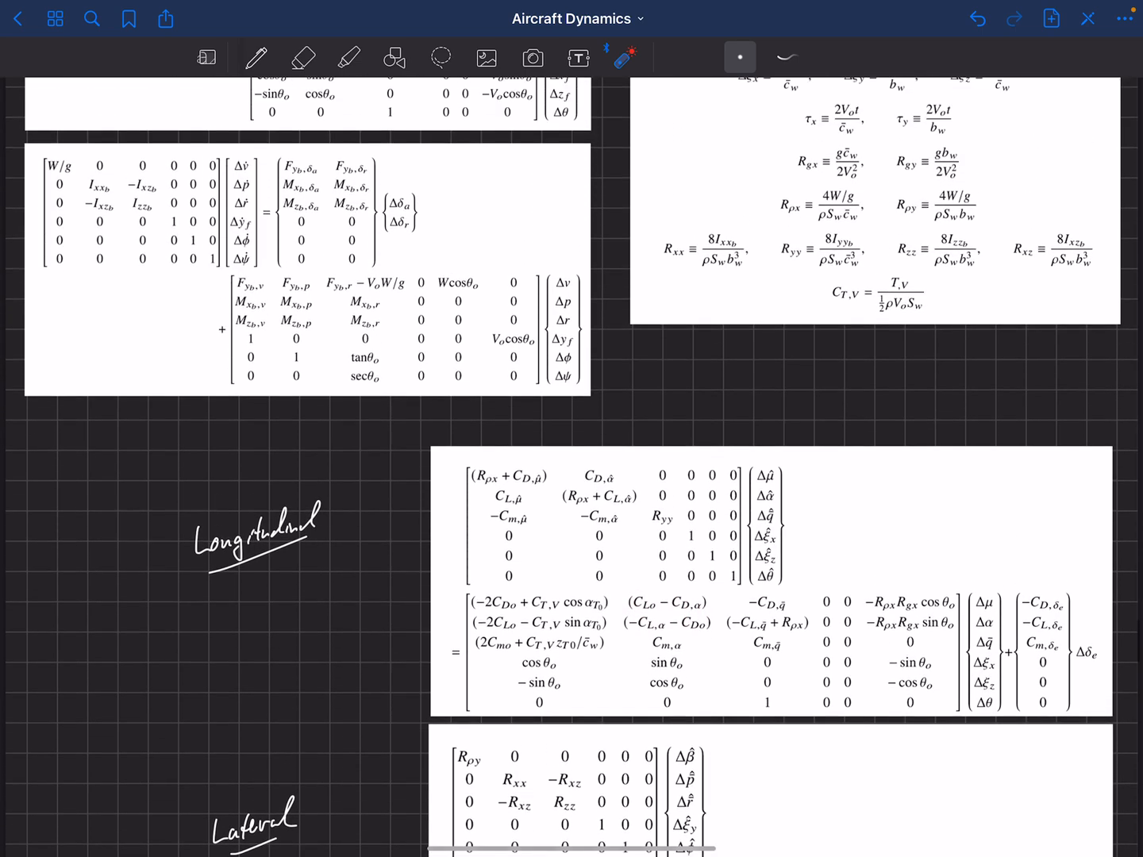
scroll(down, 3)
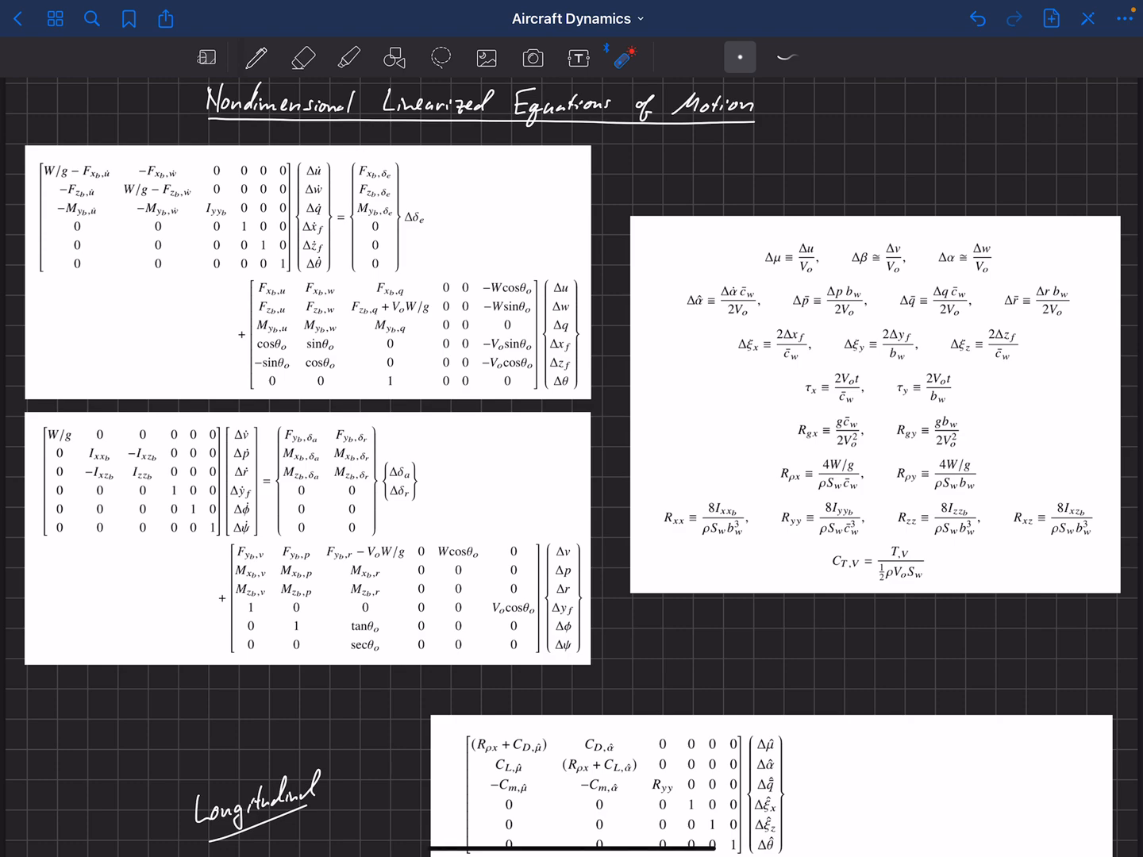
click(262, 288)
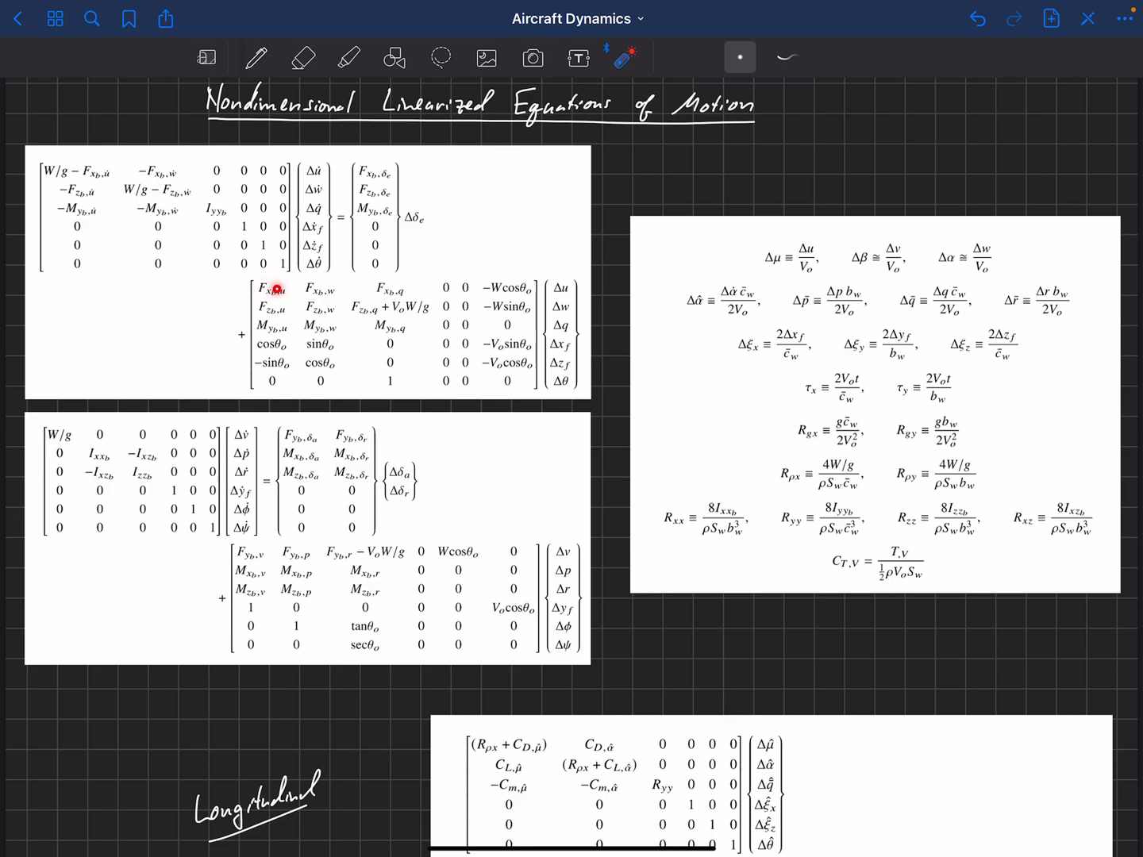
scroll(down, 3)
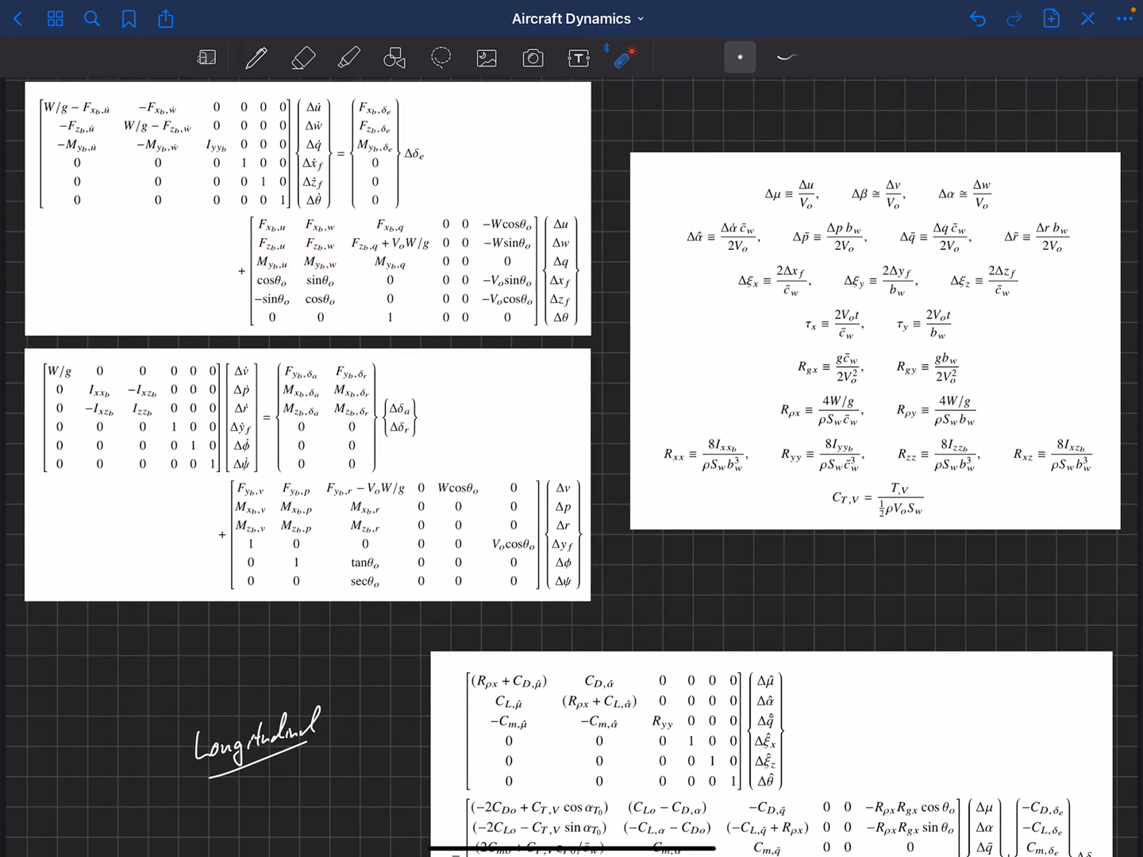
Step: Scroll back down to the Longitudinal and Lateral matrix blocks
scroll(down, 3)
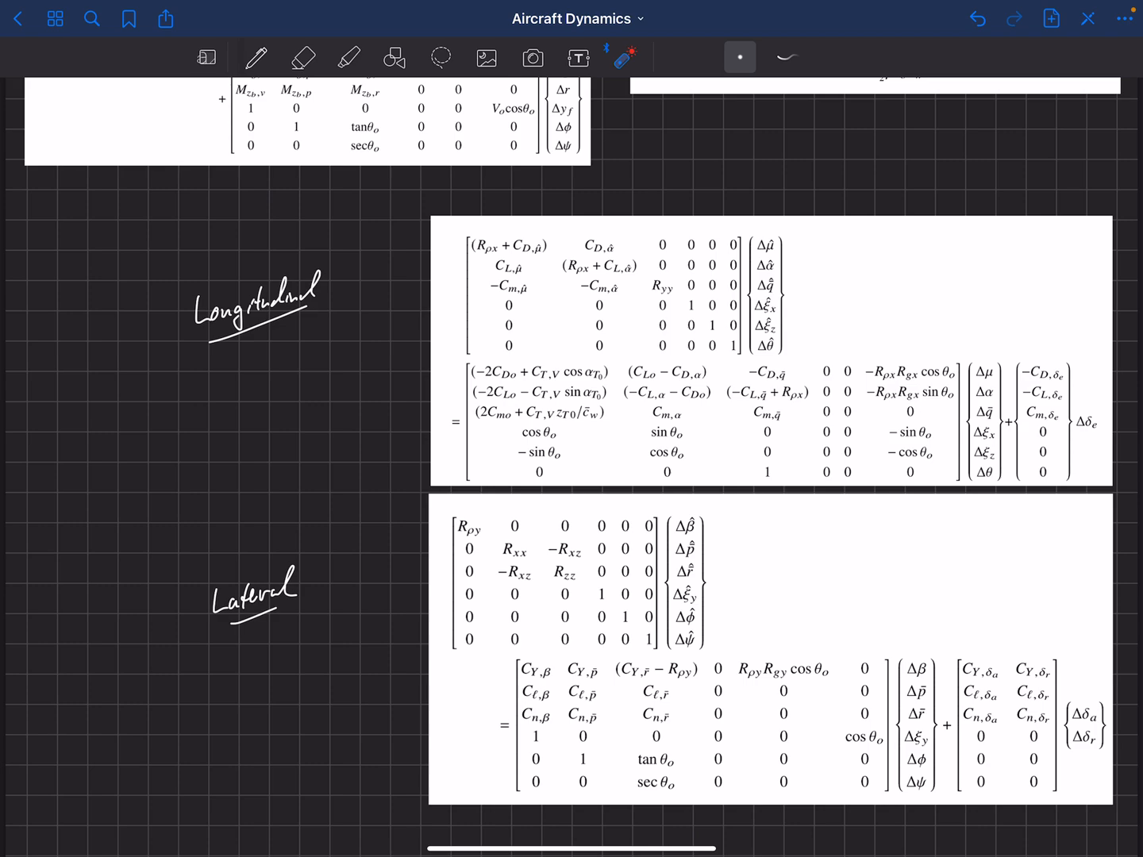
Step: Paste the μ̂ and α̂ derivative estimate formulas below the lateral matrices and point at them
click(485, 57)
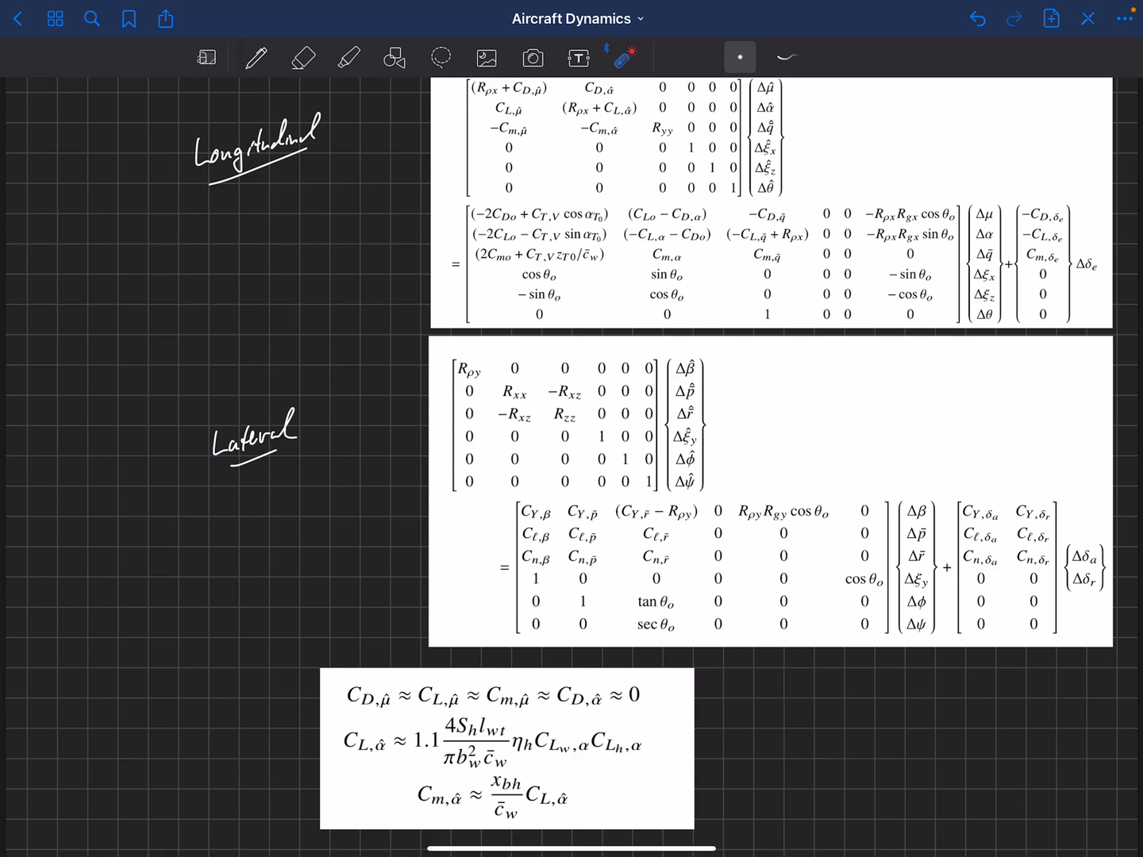
click(373, 752)
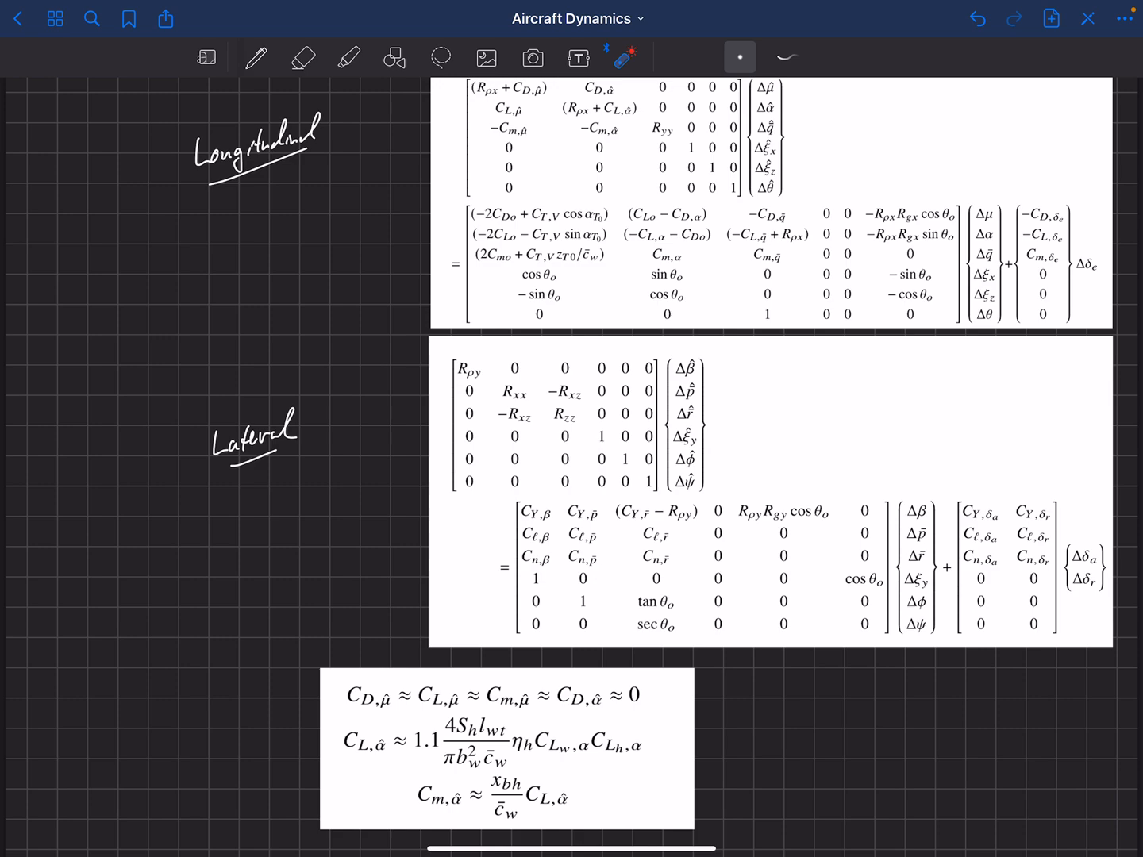
scroll(down, 3)
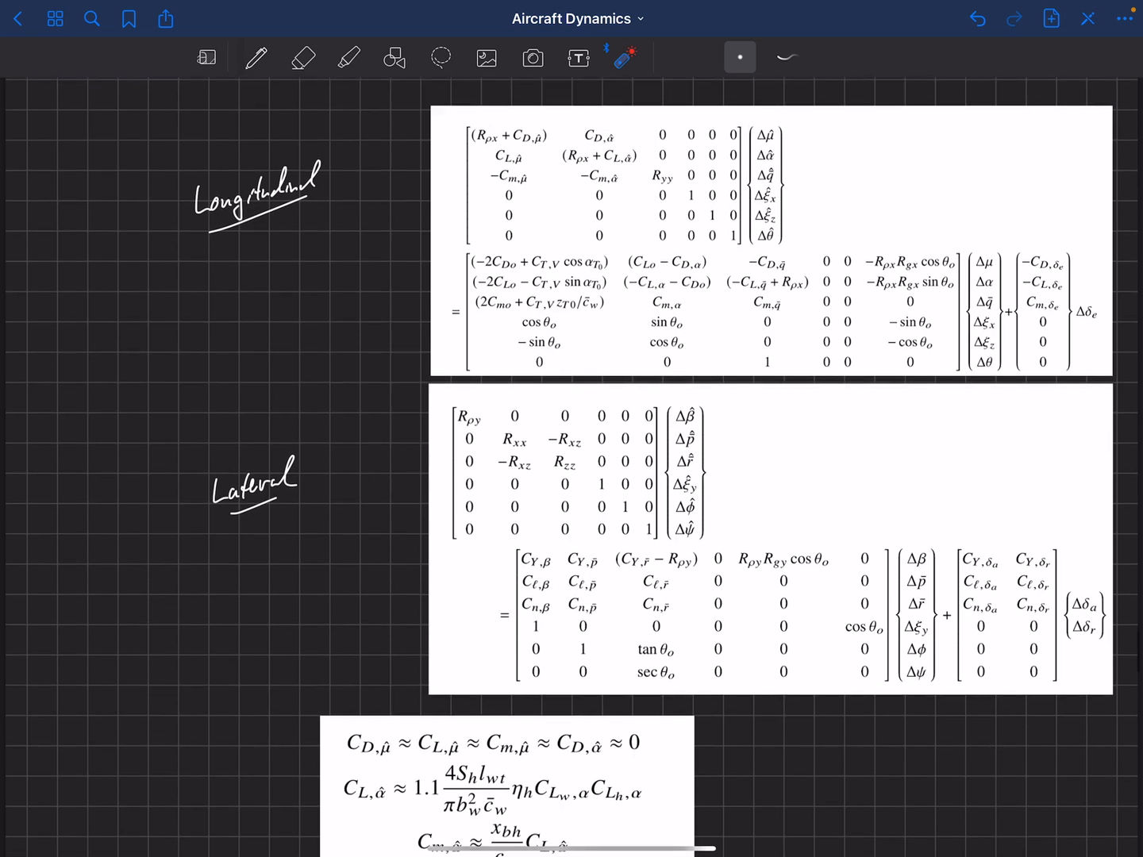